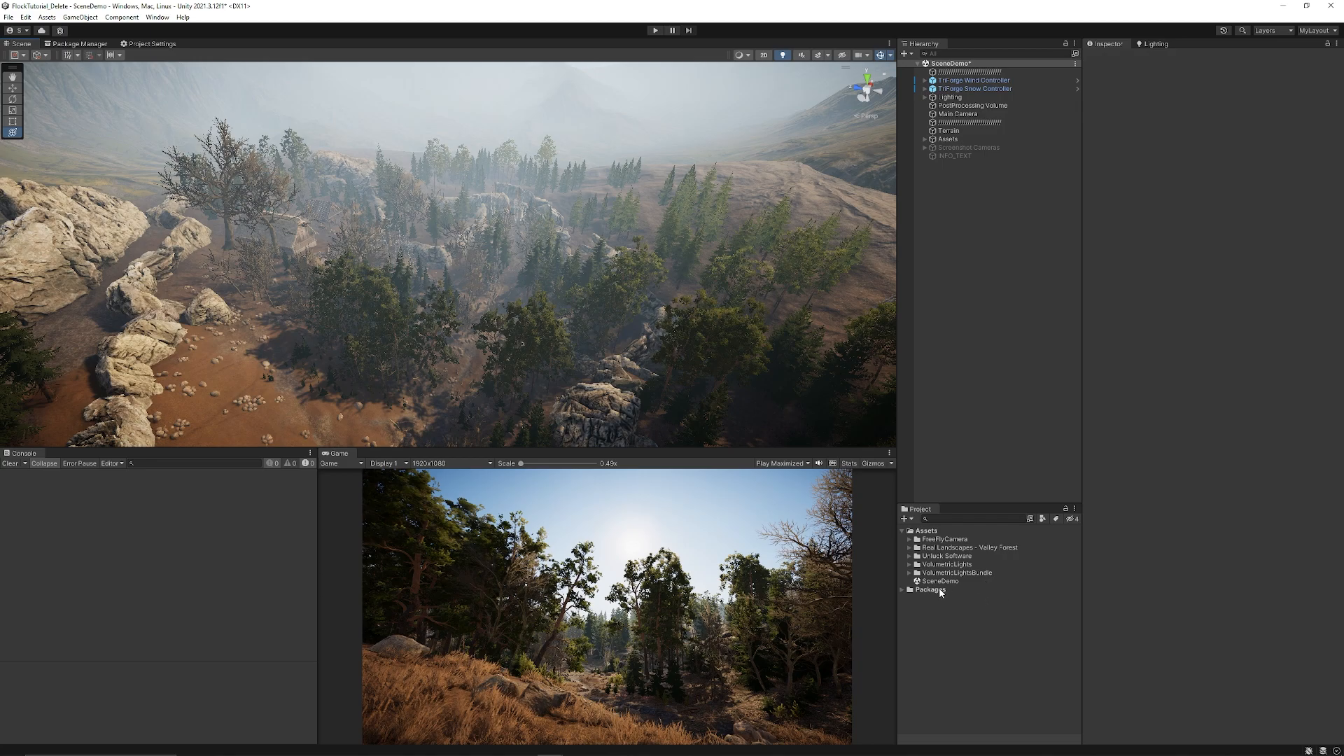
- Expand Unluck Software > Bird Flock Sparrow and reveal its Scenes folder contents
{"action": "left_click", "coordinate": [912, 555]}
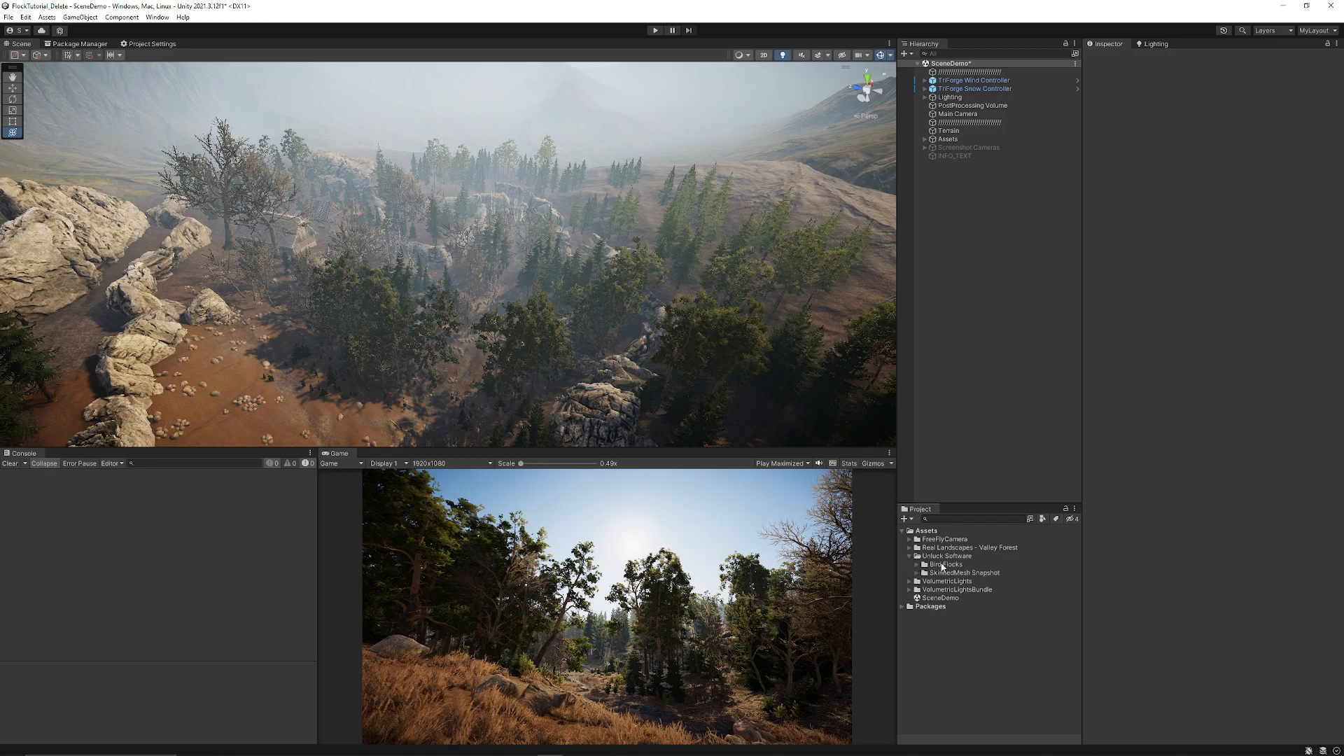
{"action": "left_click", "coordinate": [925, 564]}
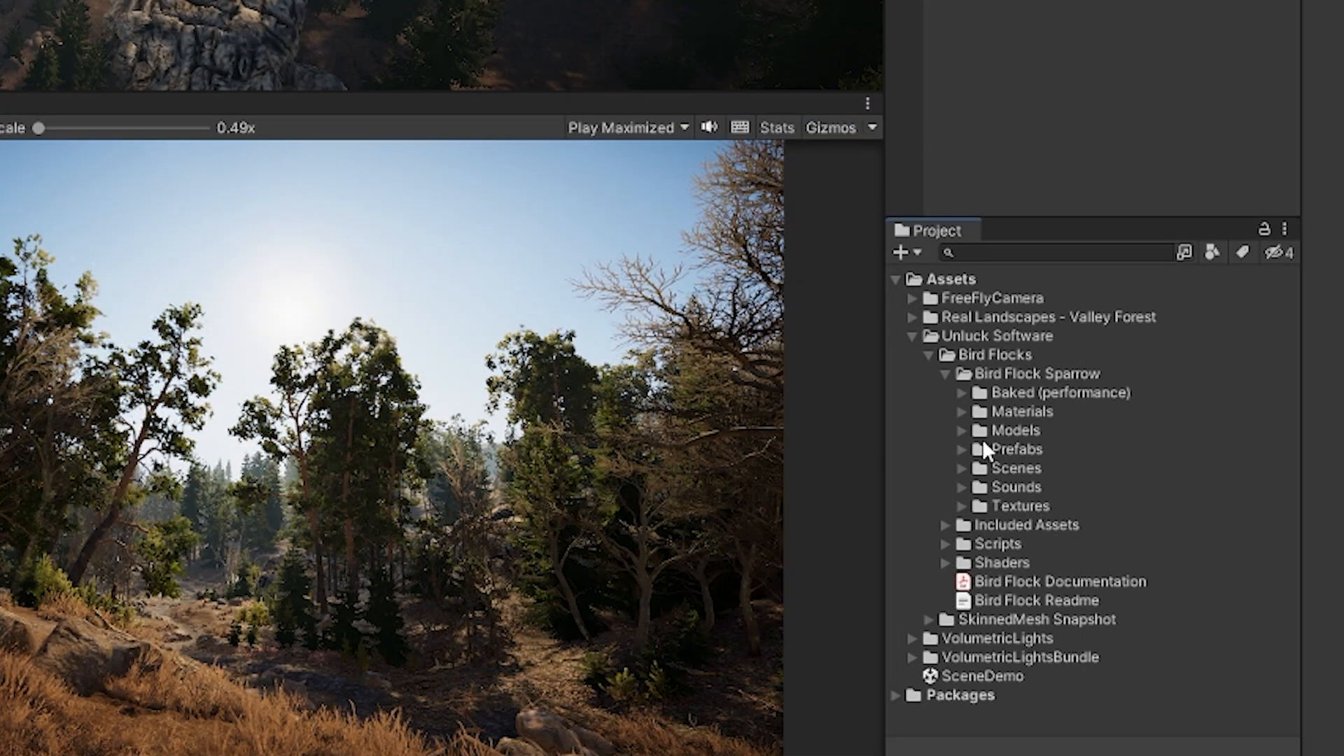
{"action": "mouse_move", "coordinate": [1107, 501]}
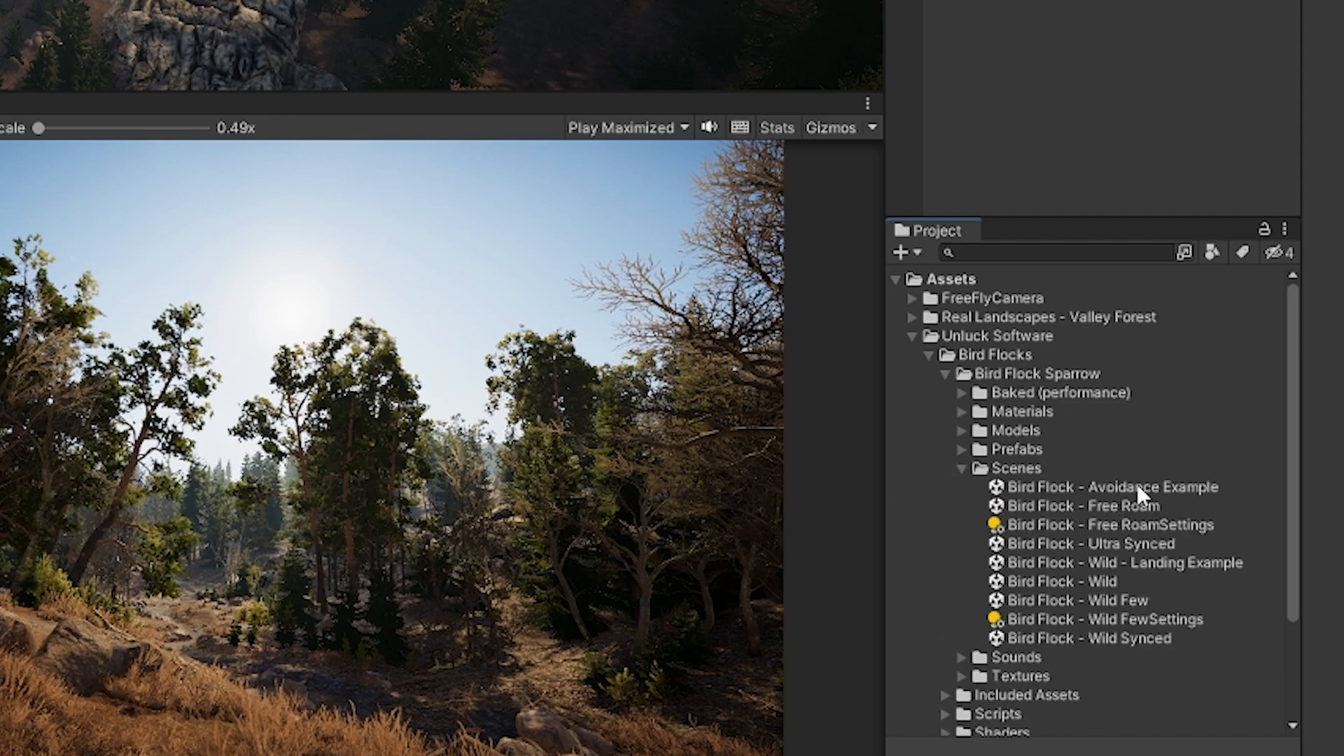
{"action": "double_click", "coordinate": [1122, 486]}
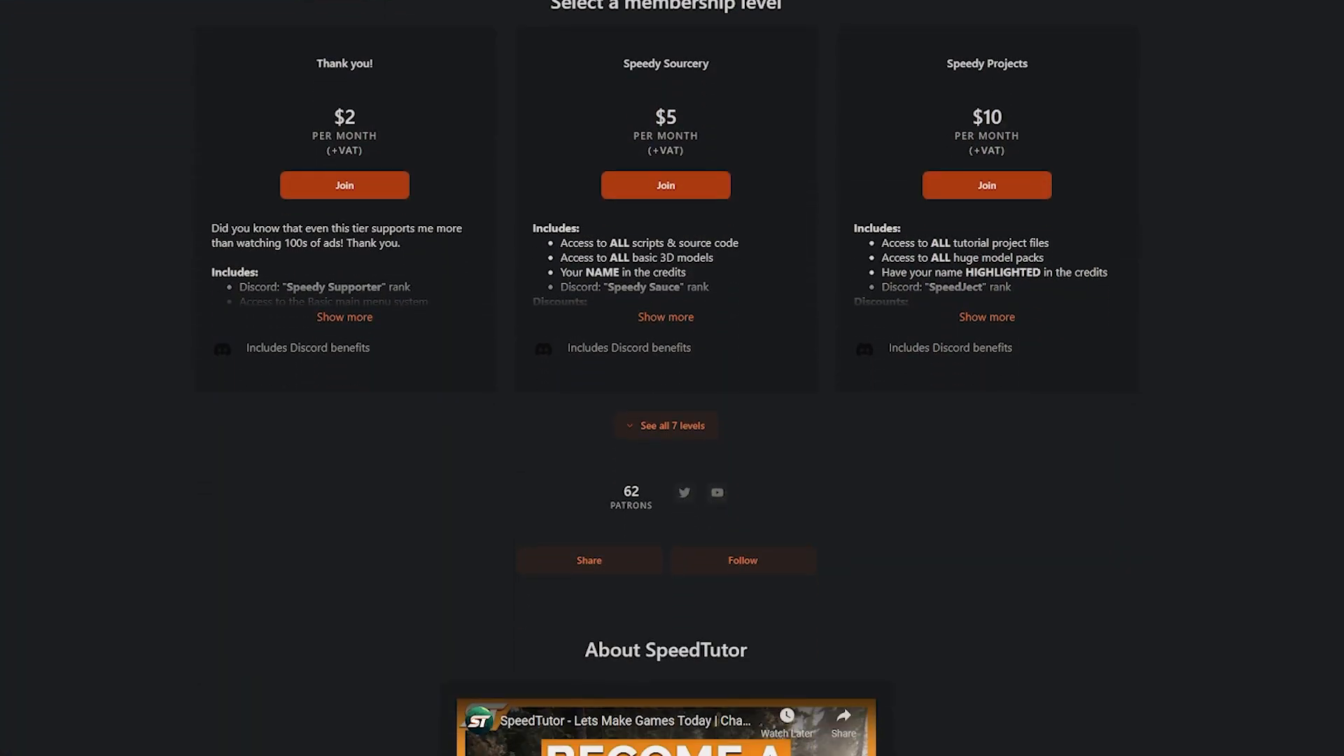
- Scroll the SpeedTutor Patreon page from membership tiers down to the About section
{"action": "scroll", "scroll_direction": "down", "scroll_amount": 3}
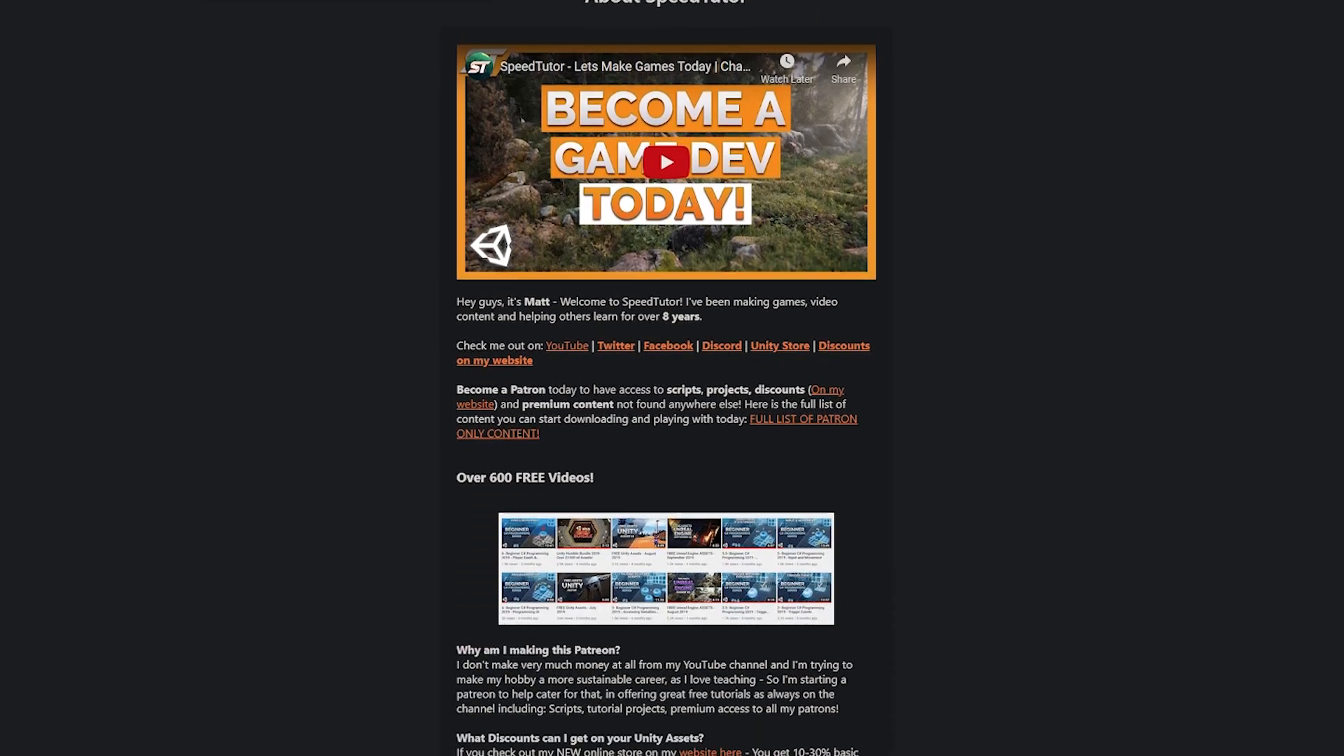
{"action": "scroll", "scroll_direction": "down", "scroll_amount": 3}
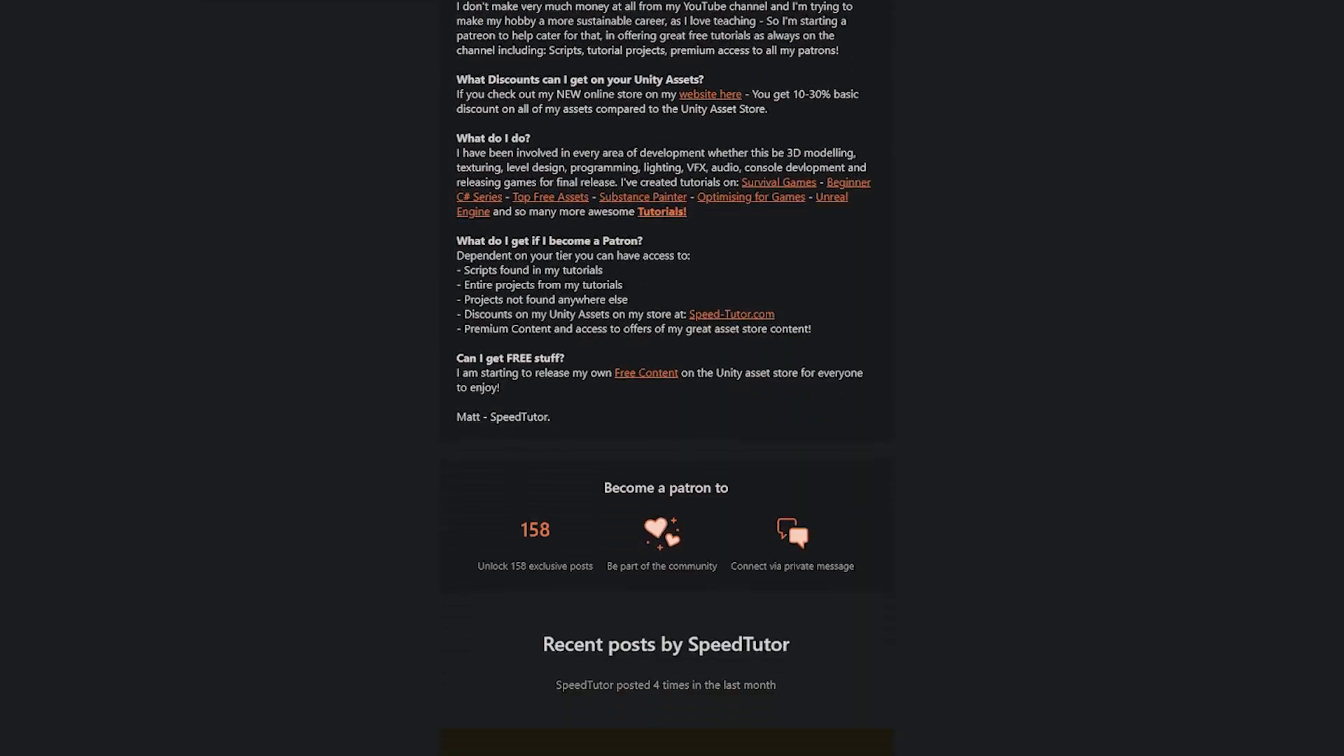
{"action": "scroll", "scroll_direction": "down", "scroll_amount": 3}
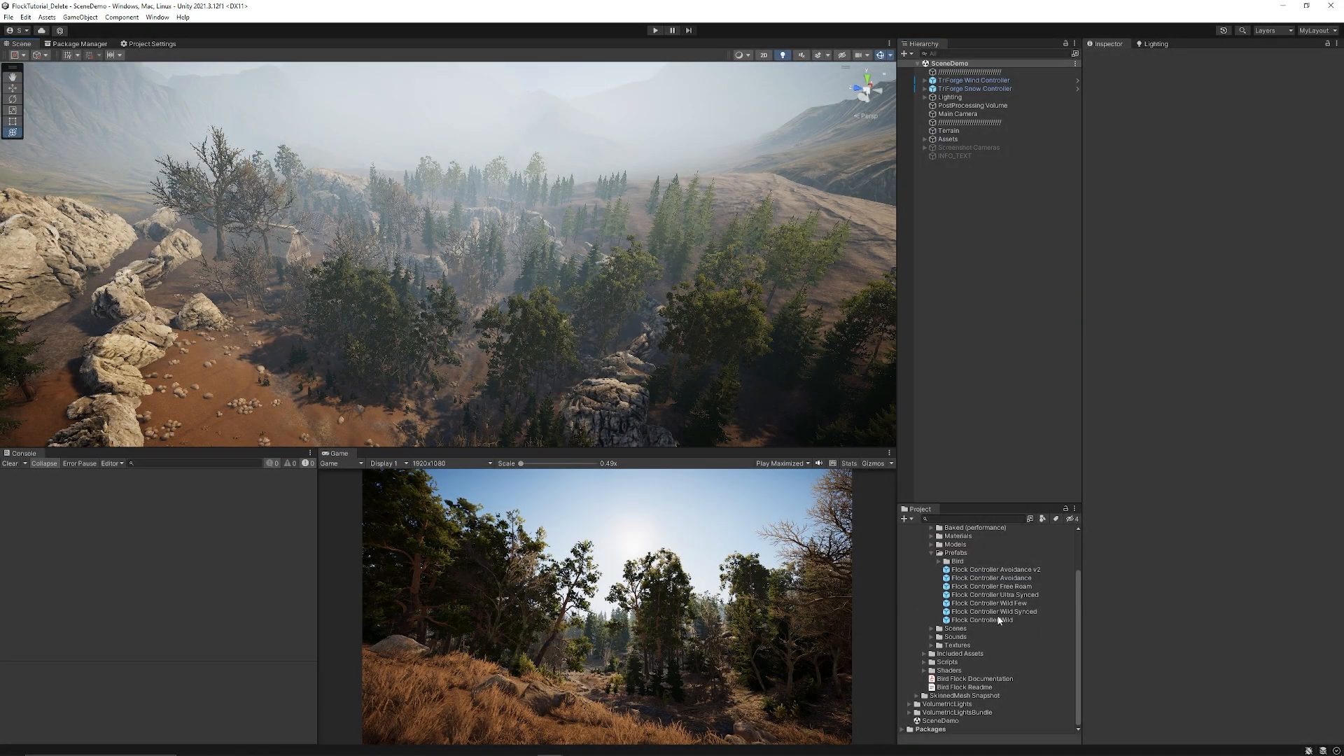
- Select the Flock Controller Wild prefab and place it into the terrain scene
{"action": "left_click", "coordinate": [985, 620]}
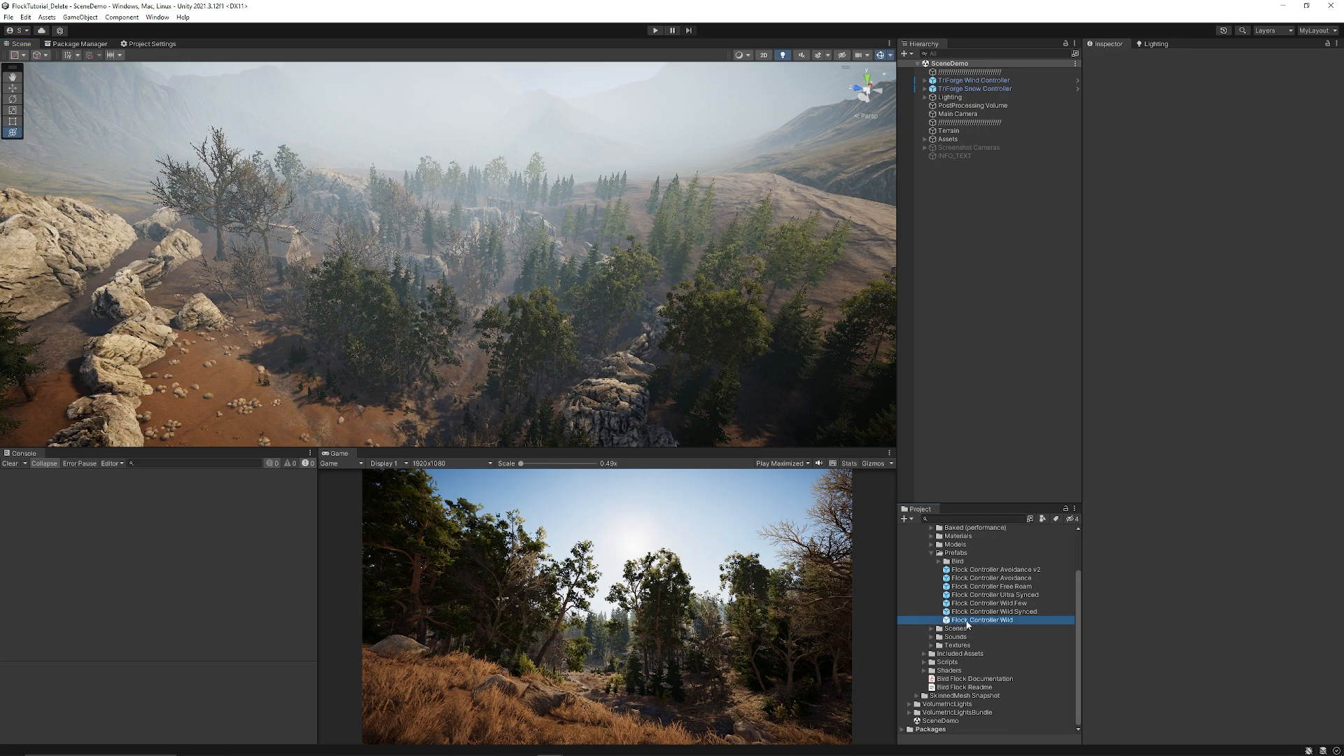
{"action": "left_click", "coordinate": [980, 620]}
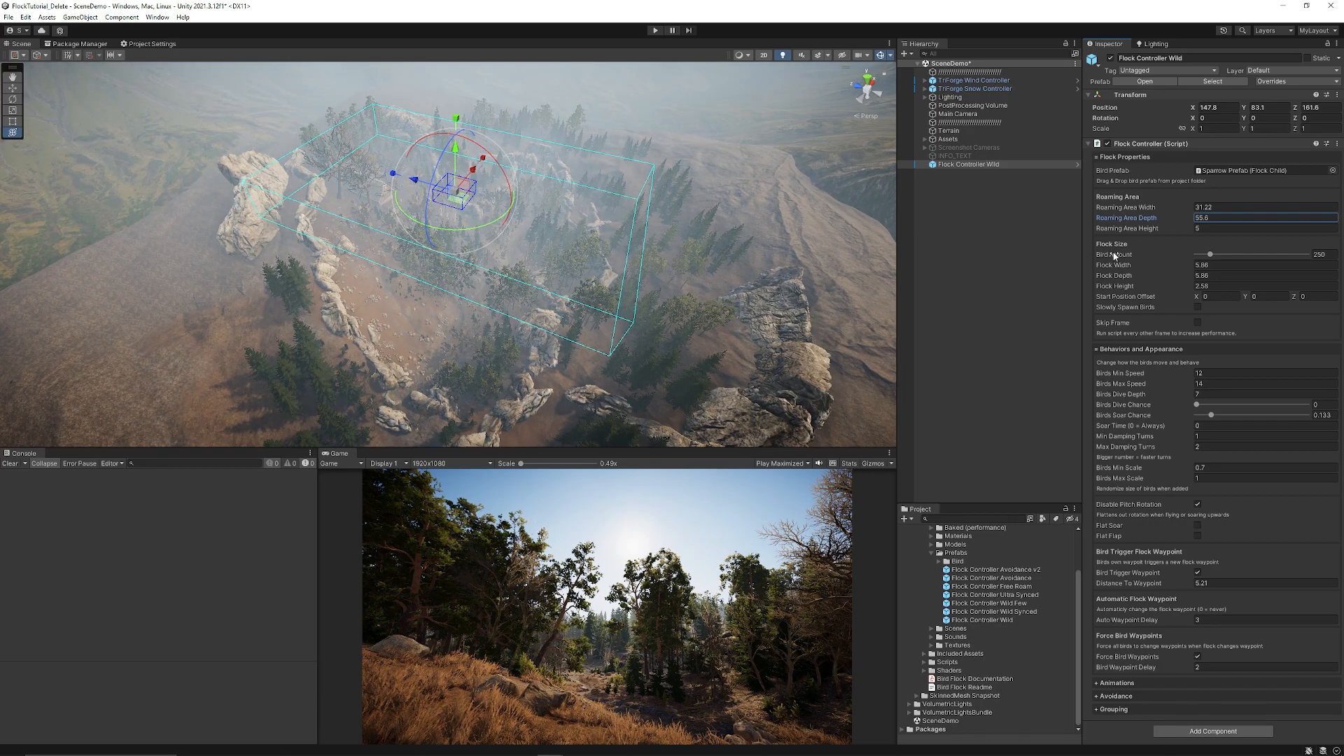
{"action": "mouse_move", "coordinate": [1176, 274]}
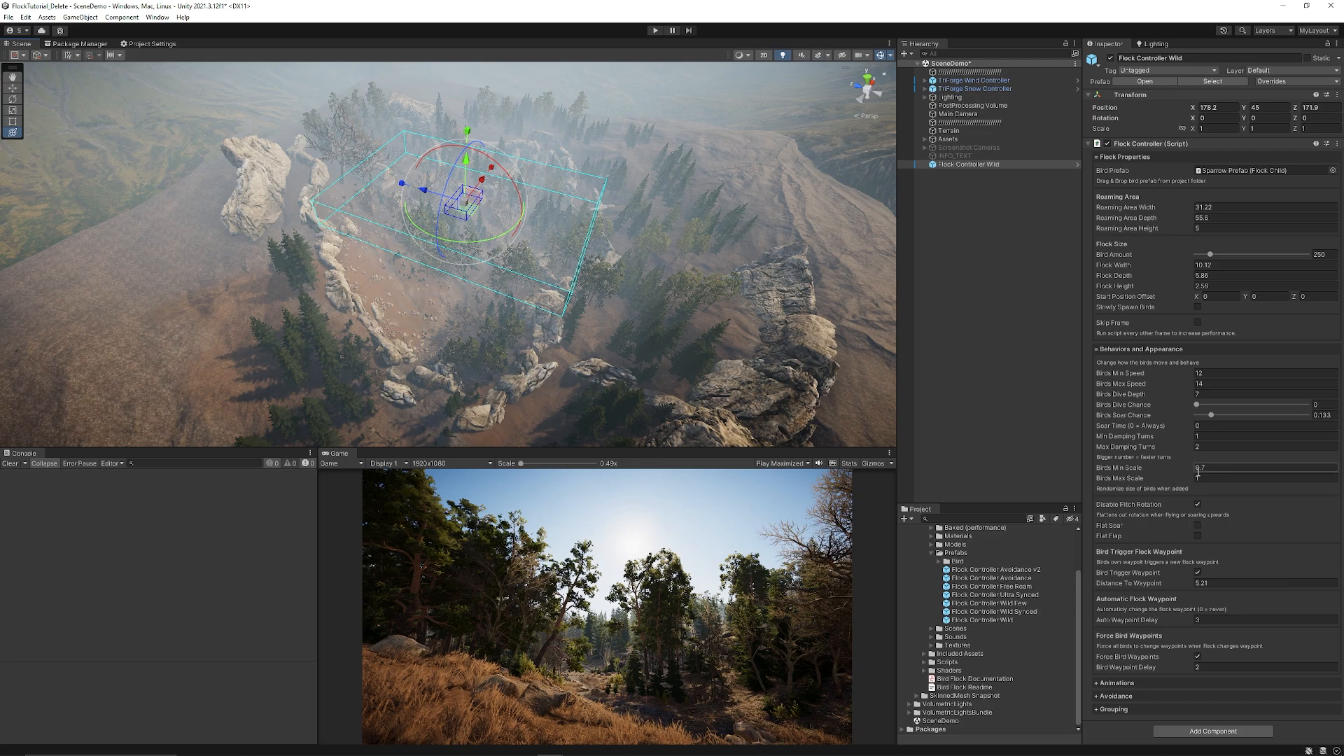
- Set the Flock Controller Wild's Flock Width to 10.92 in the Inspector
{"action": "left_click", "coordinate": [1260, 467]}
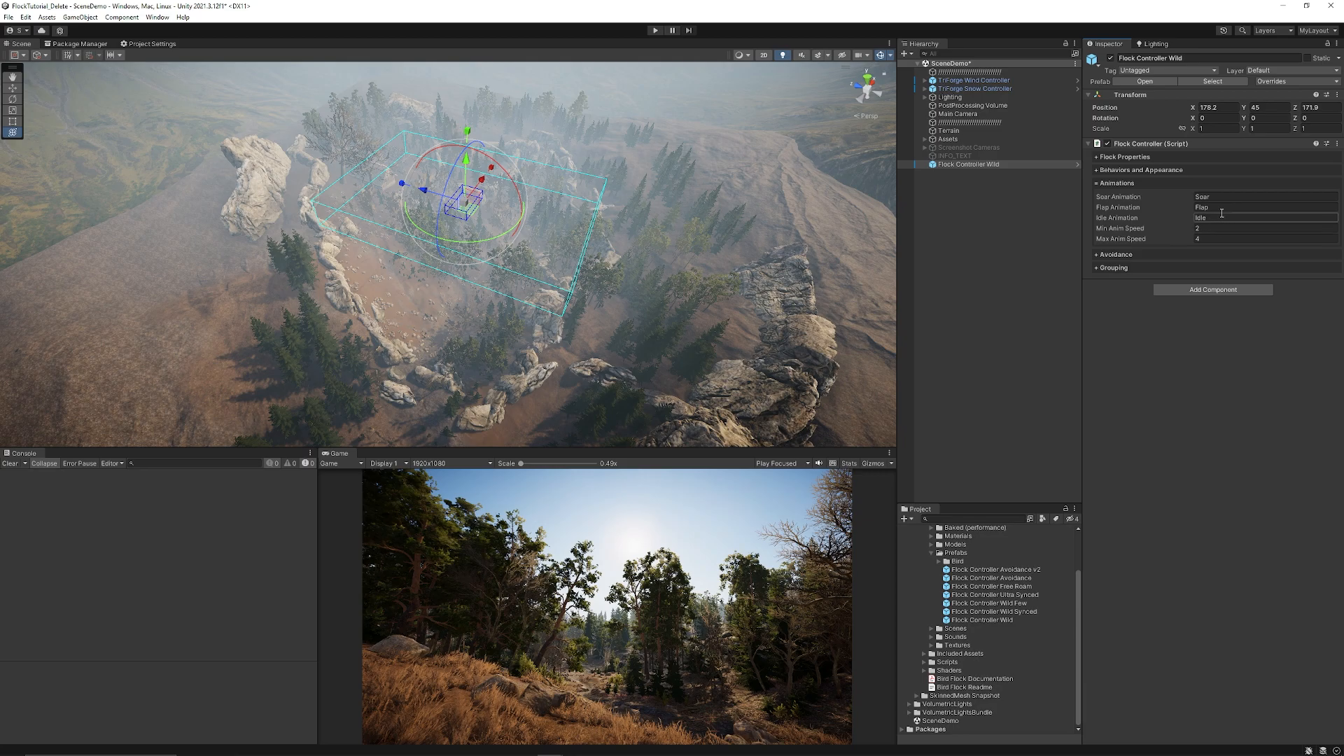
- Collapse Animations, expand Avoidance and tick Bird Avoid on the flock controller
{"action": "left_click", "coordinate": [1096, 183]}
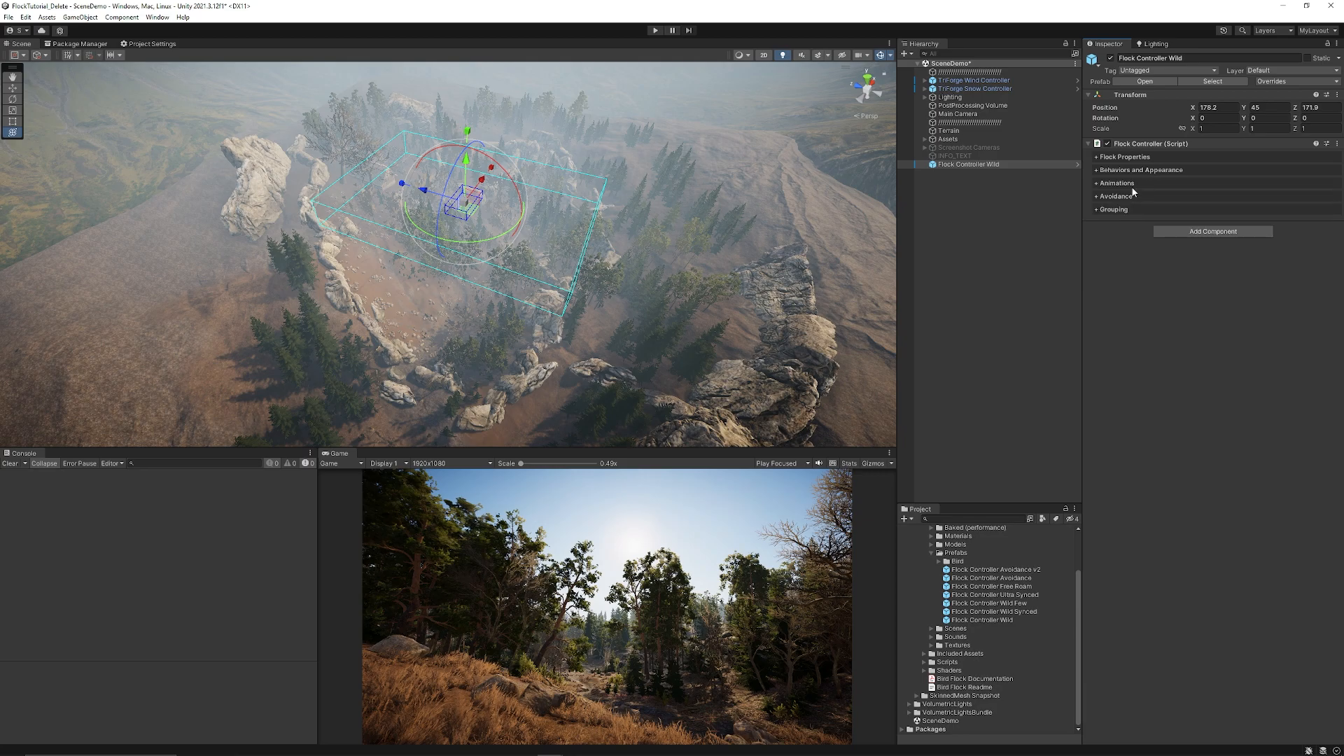
{"action": "left_click", "coordinate": [1095, 195]}
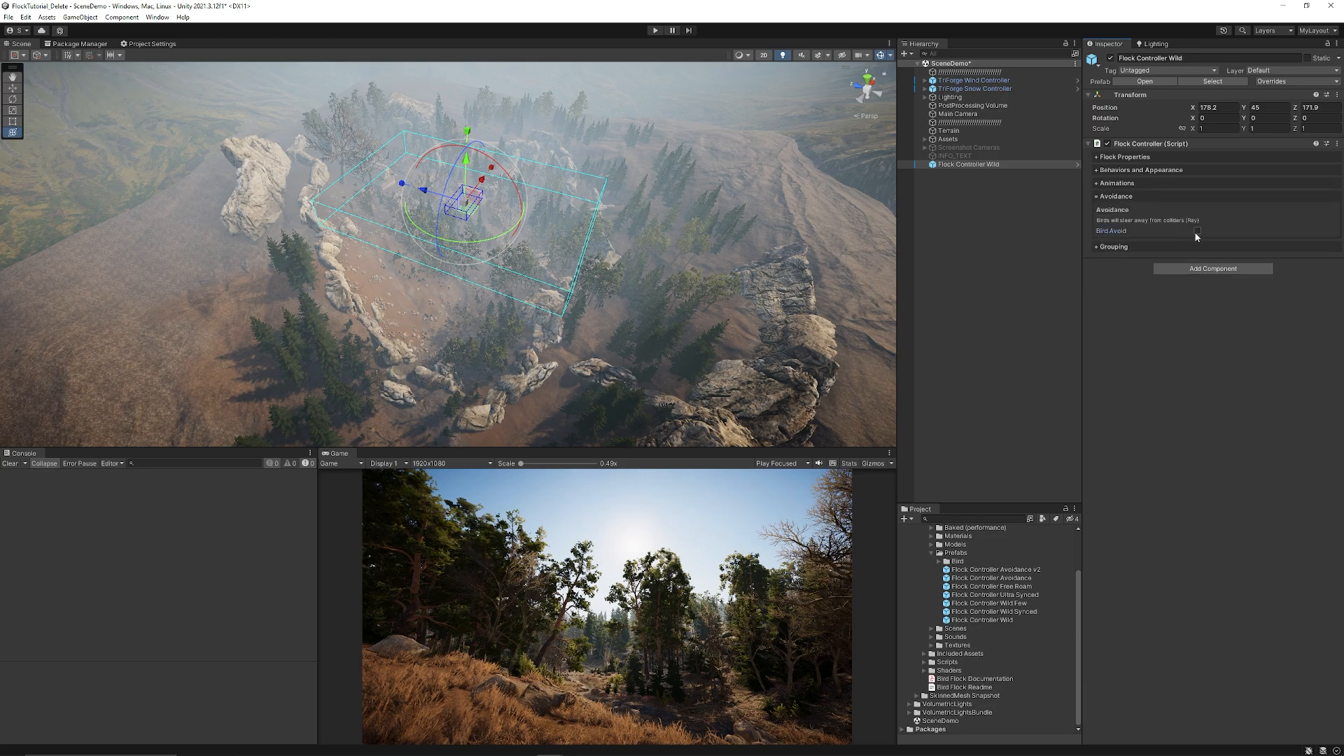
{"action": "left_click", "coordinate": [1198, 230]}
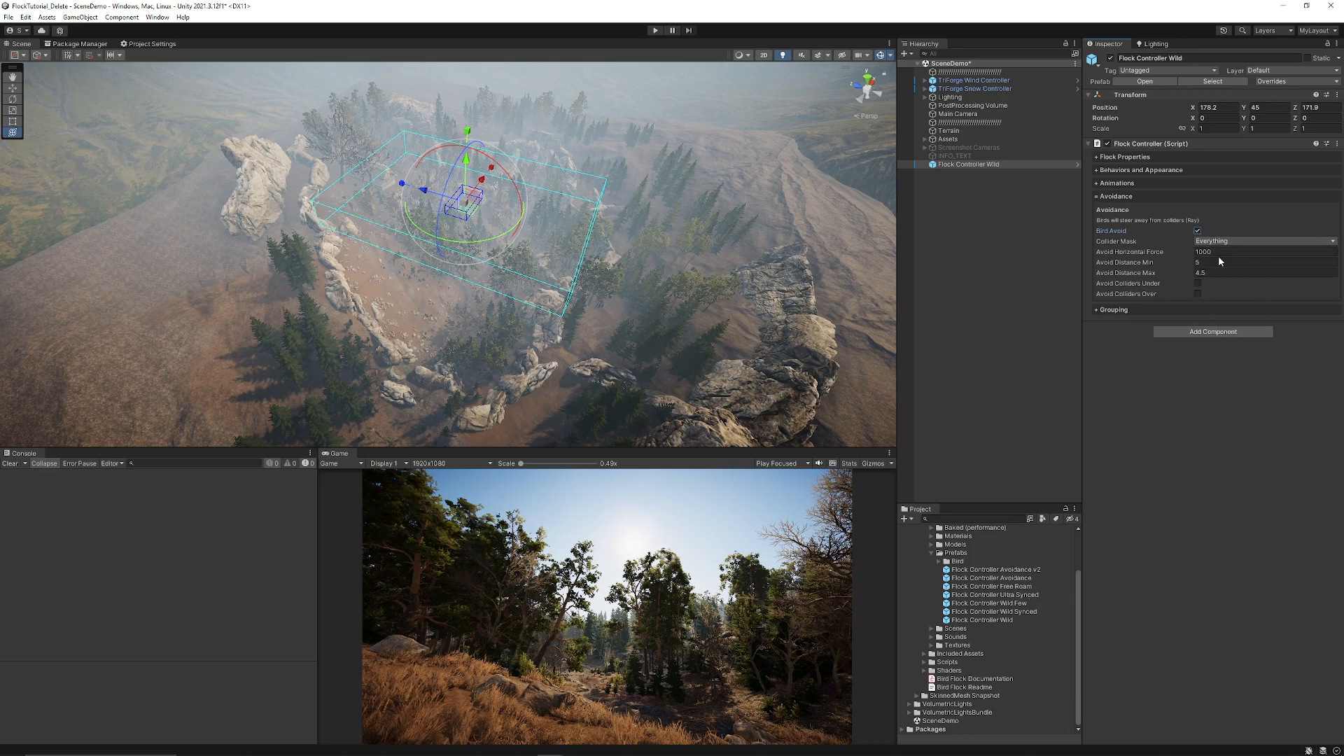
{"action": "mouse_move", "coordinate": [1219, 280]}
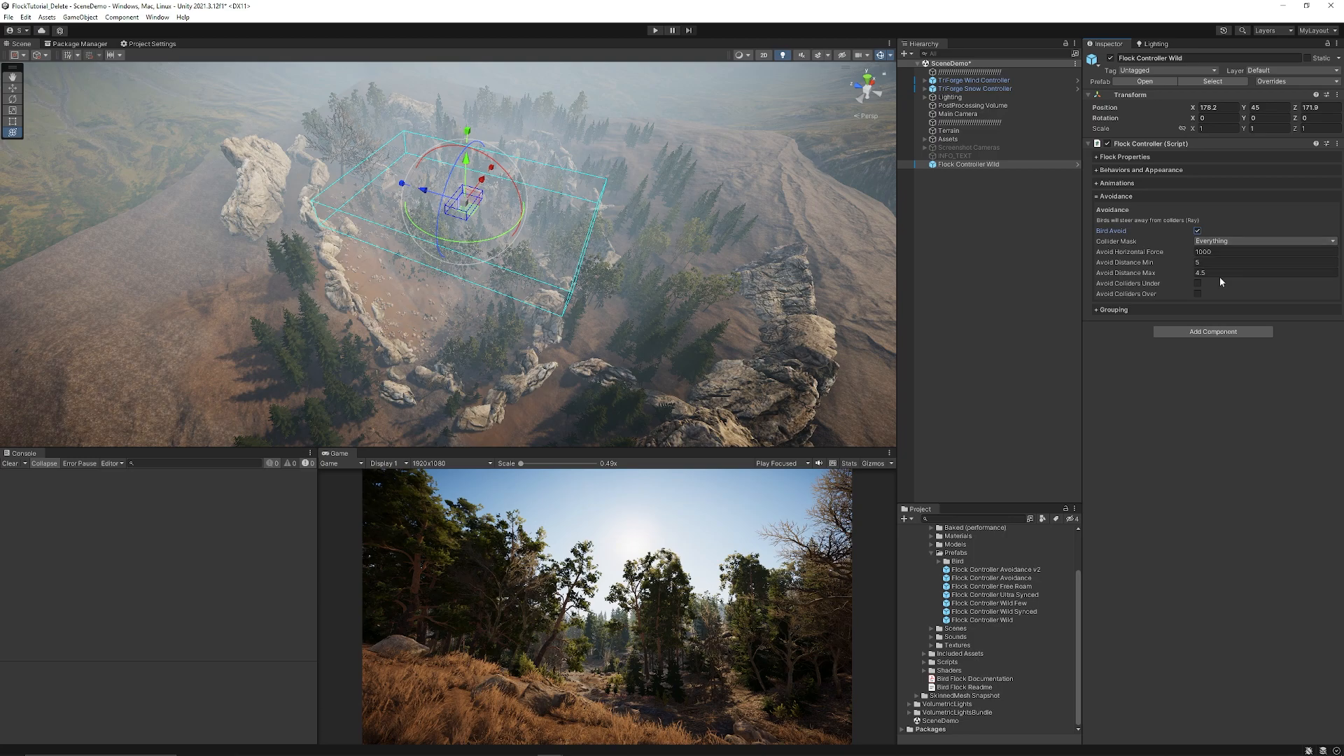
{"action": "mouse_move", "coordinate": [1190, 304]}
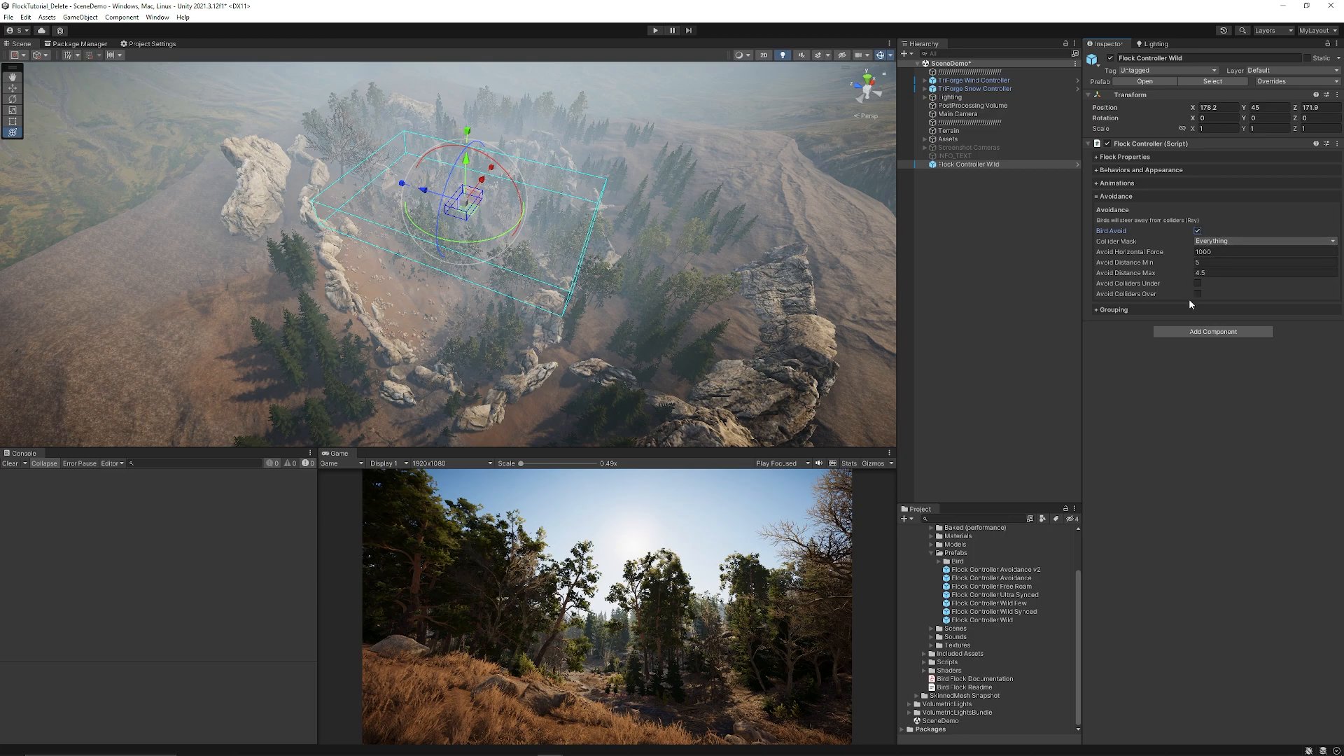
{"action": "left_click", "coordinate": [1112, 209]}
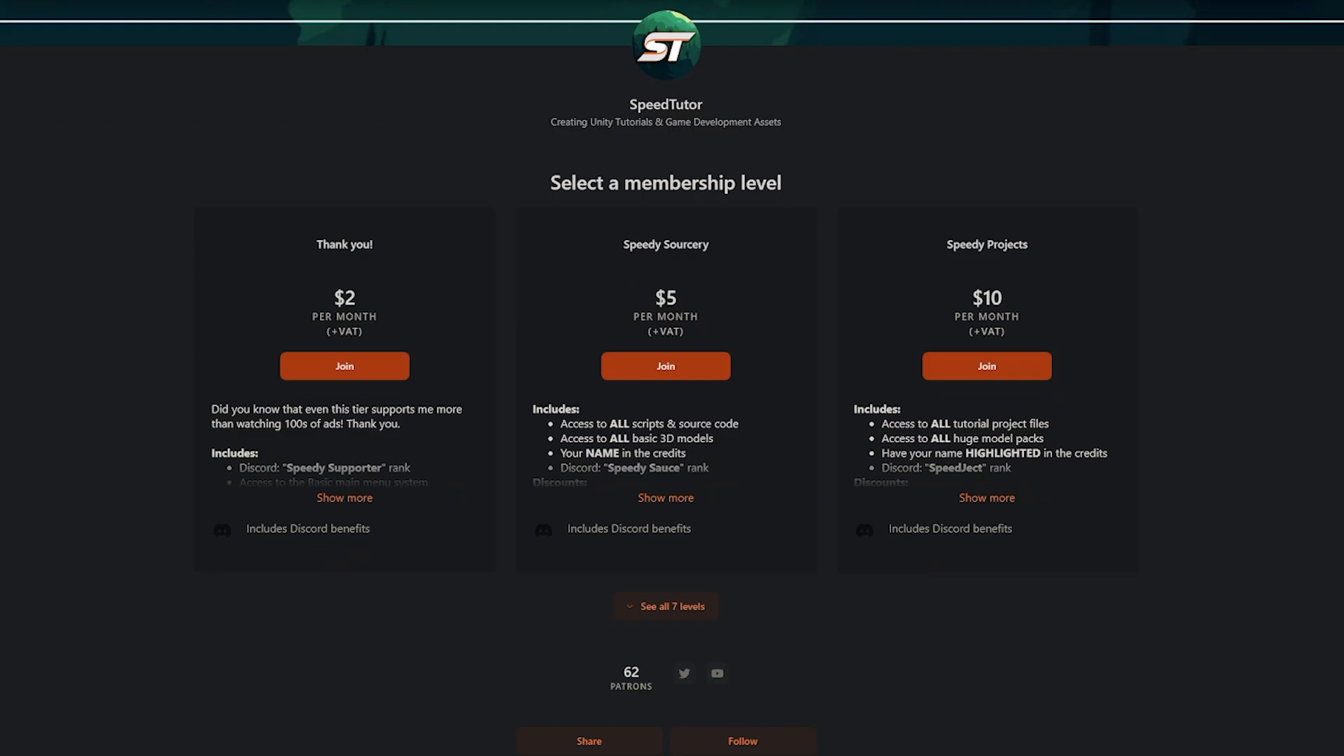
- Scroll the SpeedTutor Patreon page from membership levels through the About text
{"action": "scroll", "scroll_direction": "down", "scroll_amount": 3}
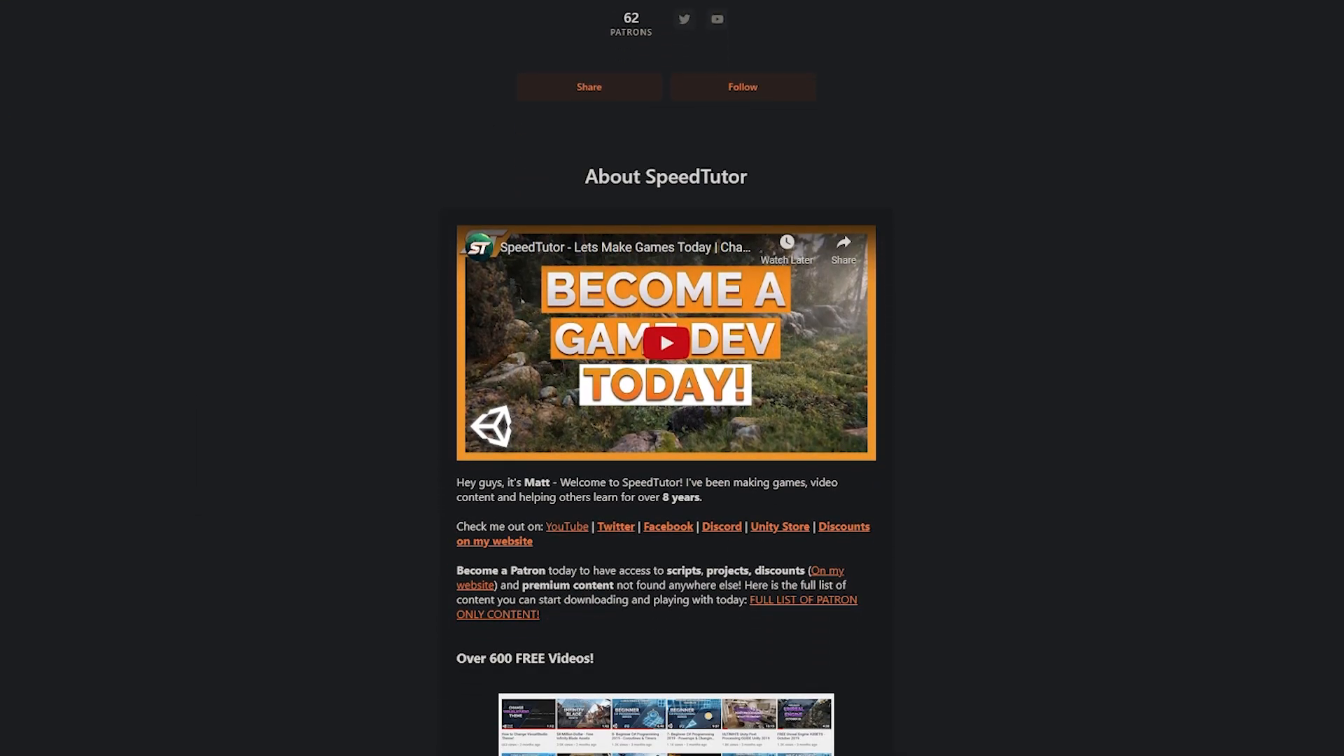
{"action": "scroll", "scroll_direction": "down", "scroll_amount": 3}
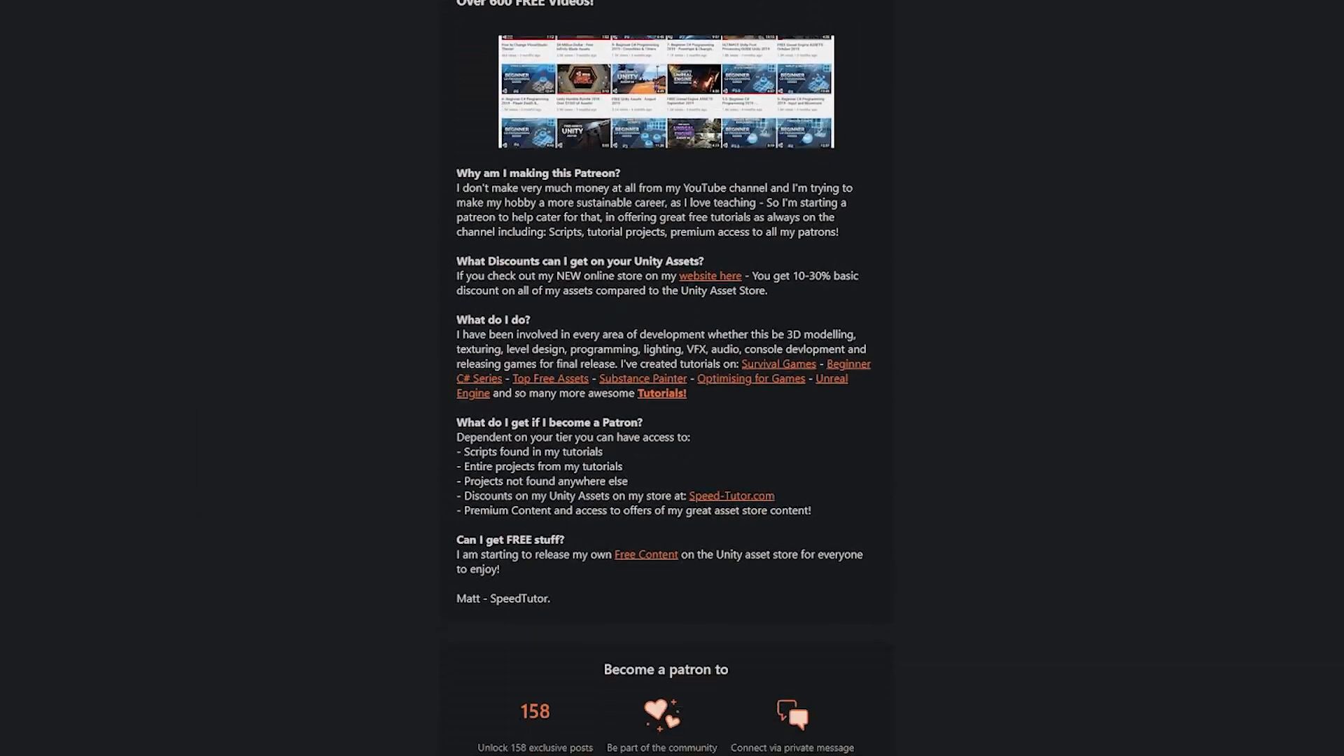
{"action": "scroll", "scroll_direction": "down", "scroll_amount": 3}
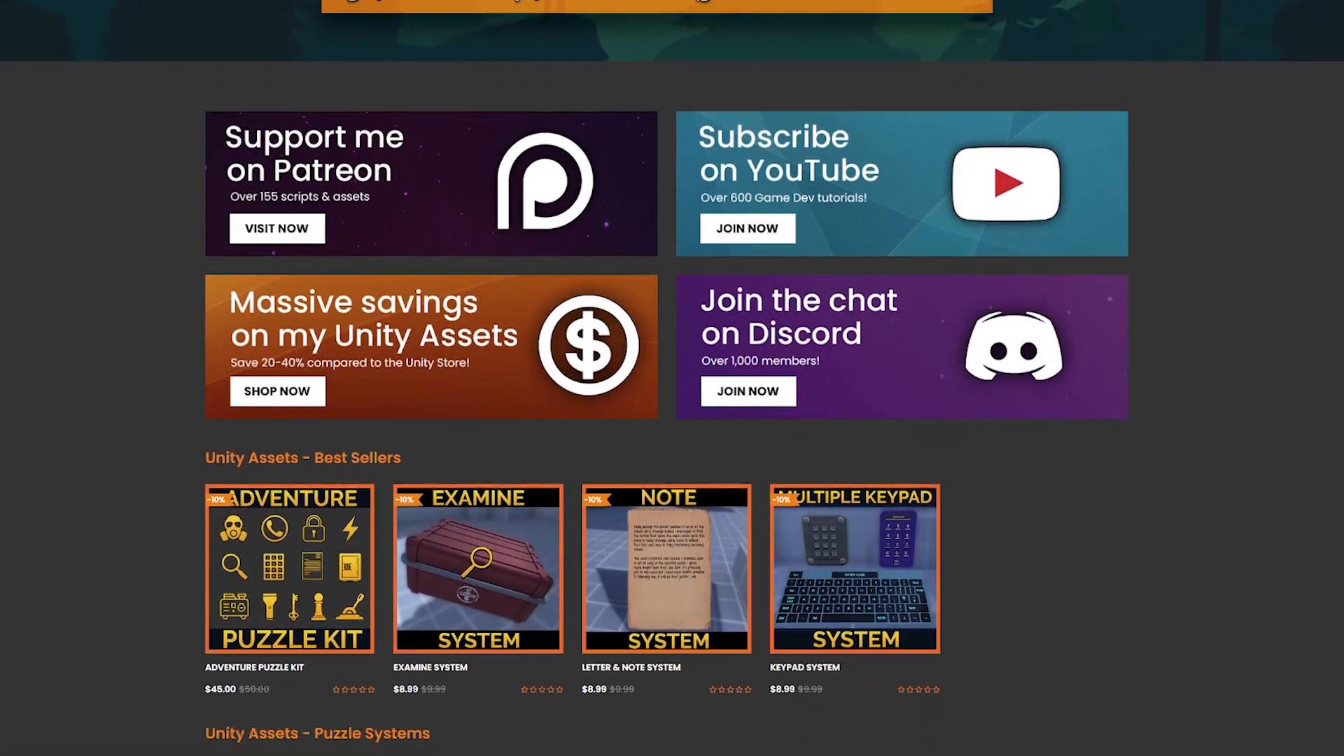
- Scroll the Speed Tutor store homepage through Best Sellers and Puzzle Systems
{"action": "scroll", "scroll_direction": "down", "scroll_amount": 3}
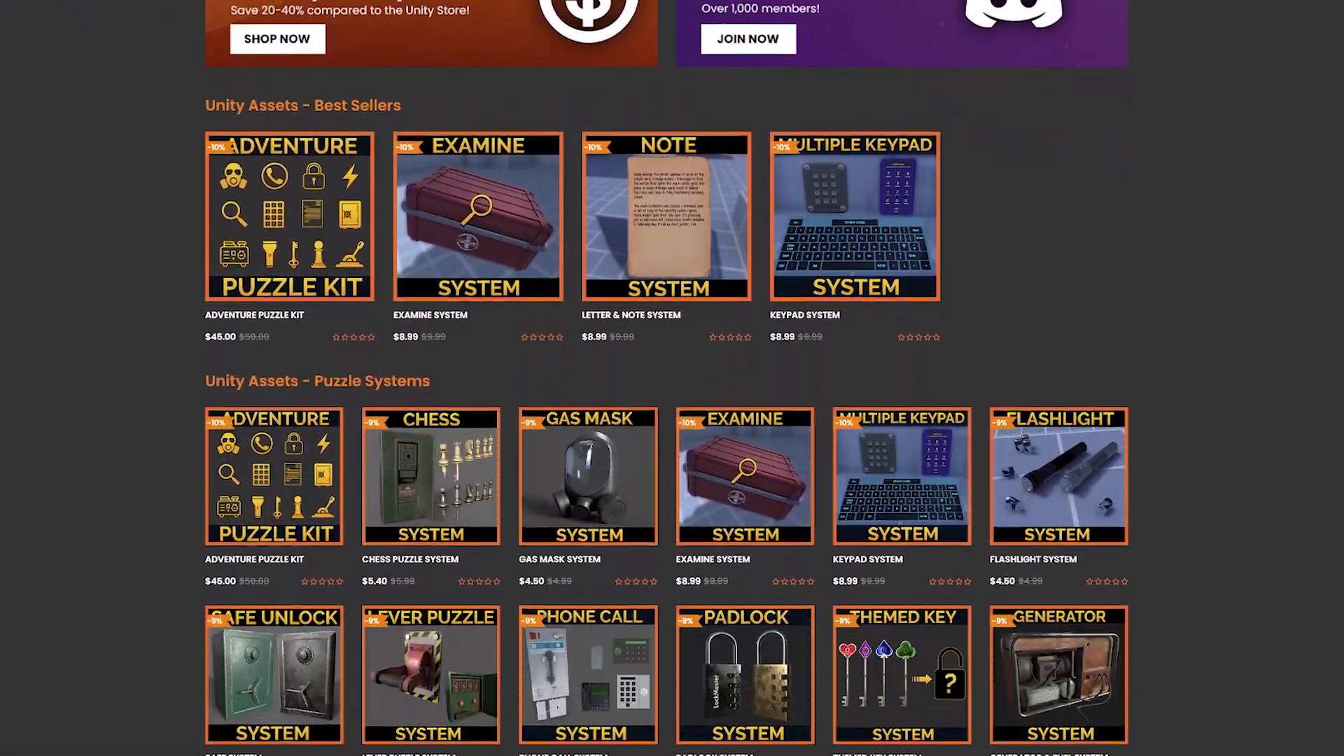
{"action": "scroll", "scroll_direction": "down", "scroll_amount": 3}
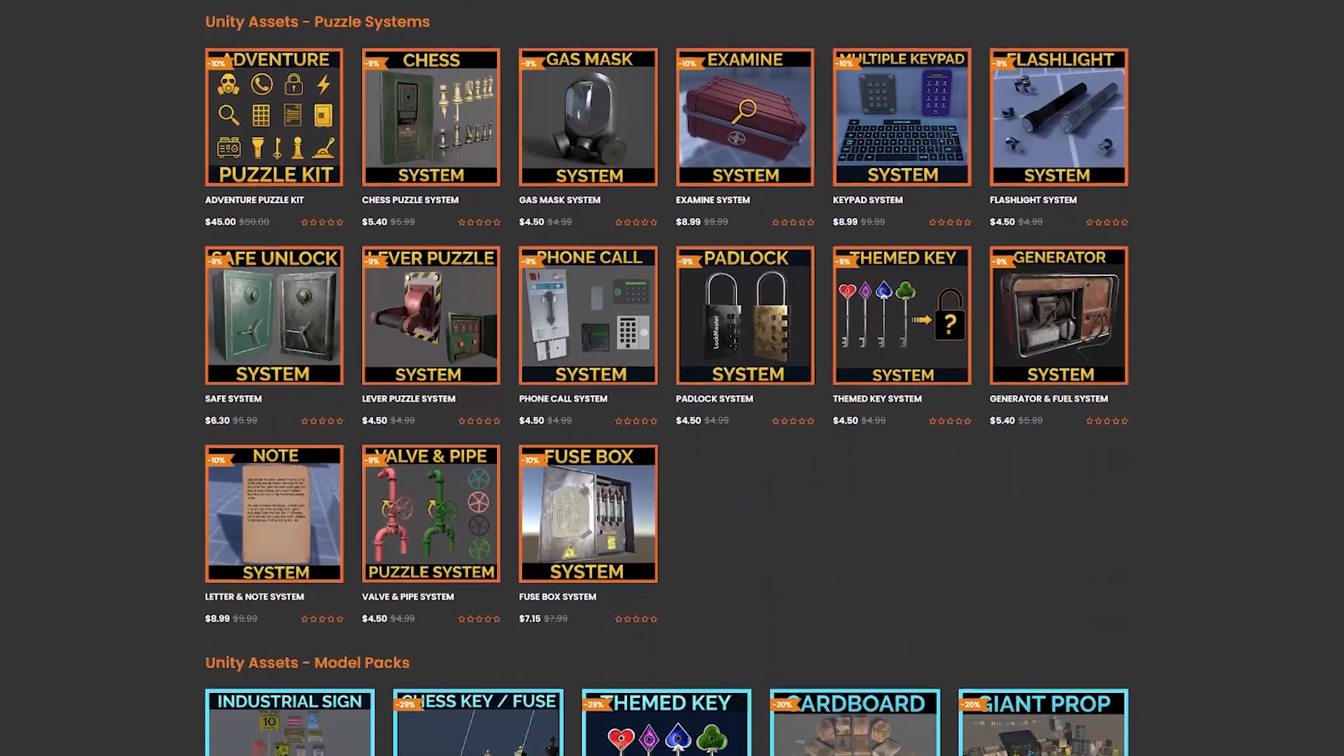